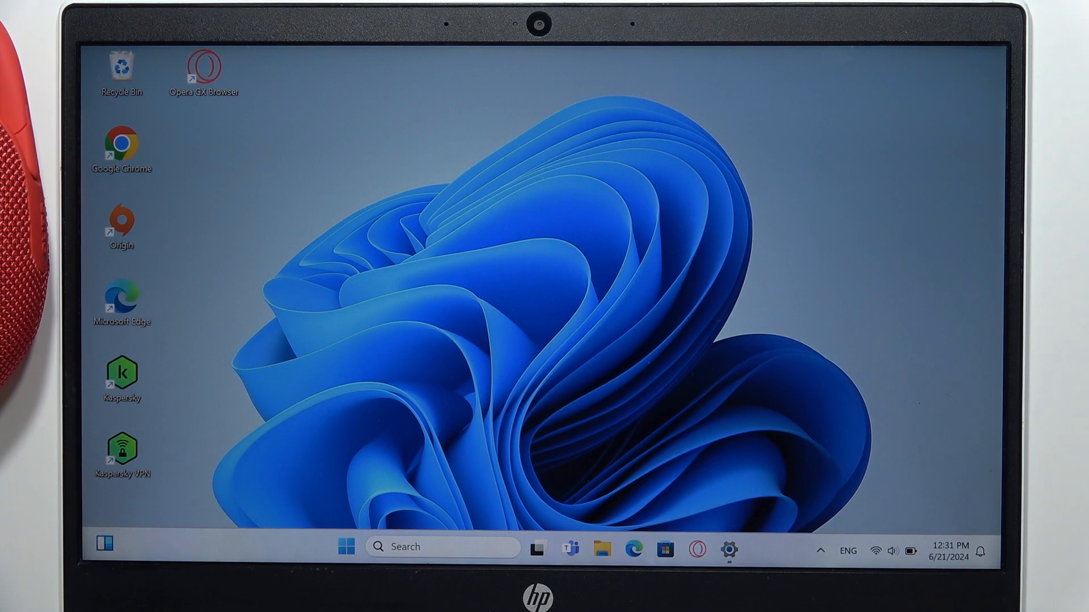
Launch Settings from the Start menu's pinned apps and switch Bluetooth on.
click(344, 546)
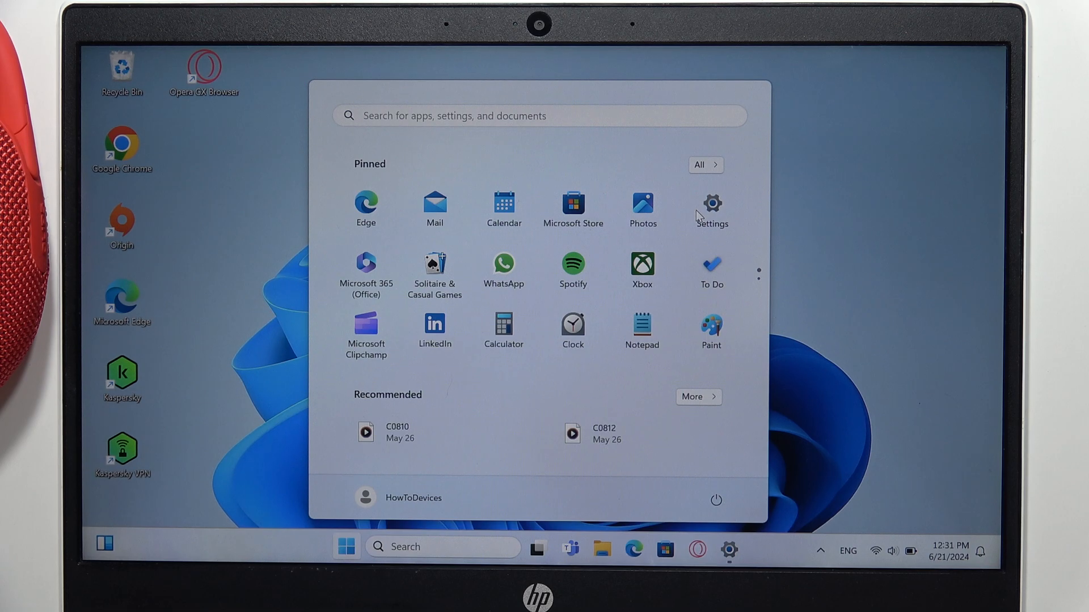
click(710, 205)
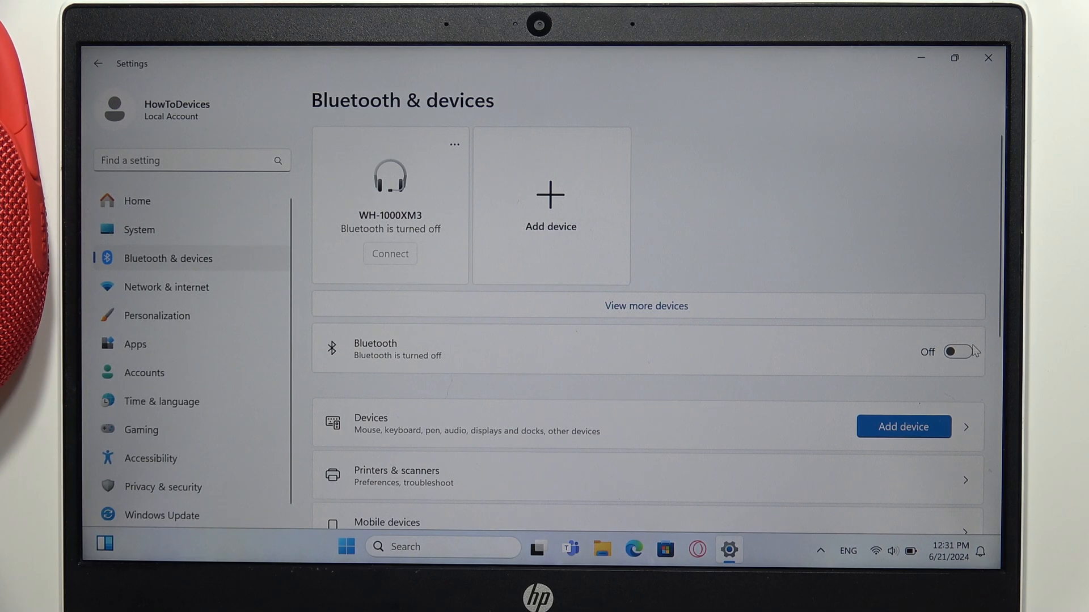
click(957, 352)
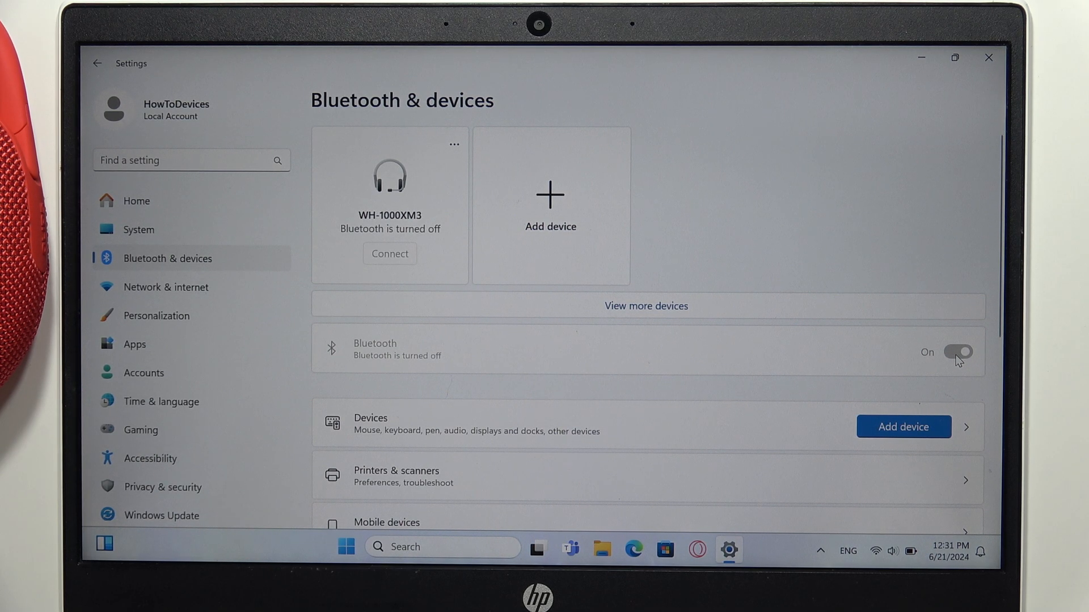
Toggle Bluetooth to On so the laptop becomes discoverable.
click(957, 352)
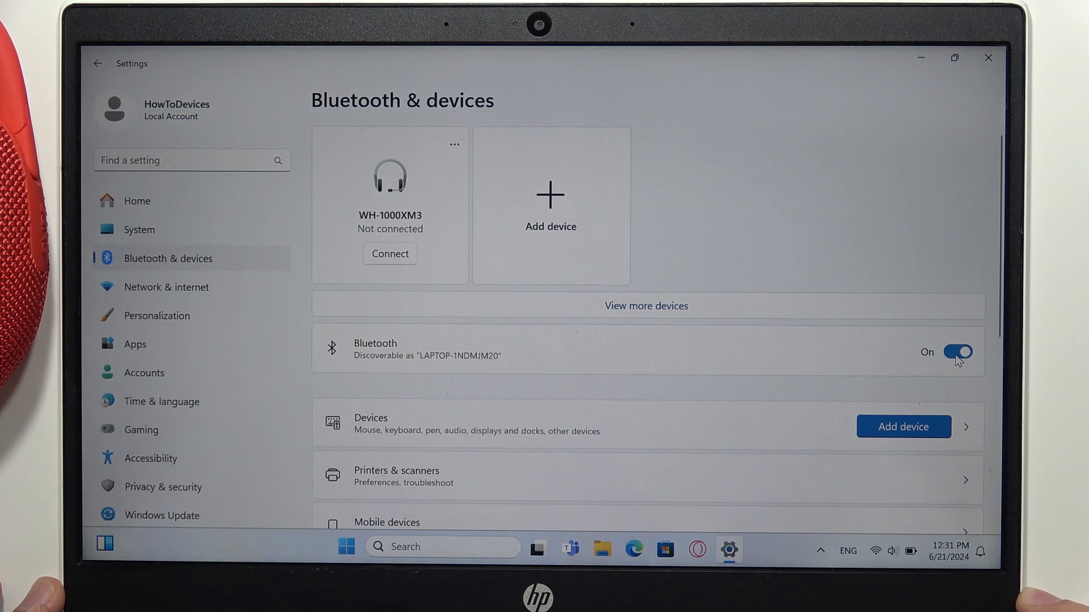
mouse_move(504, 274)
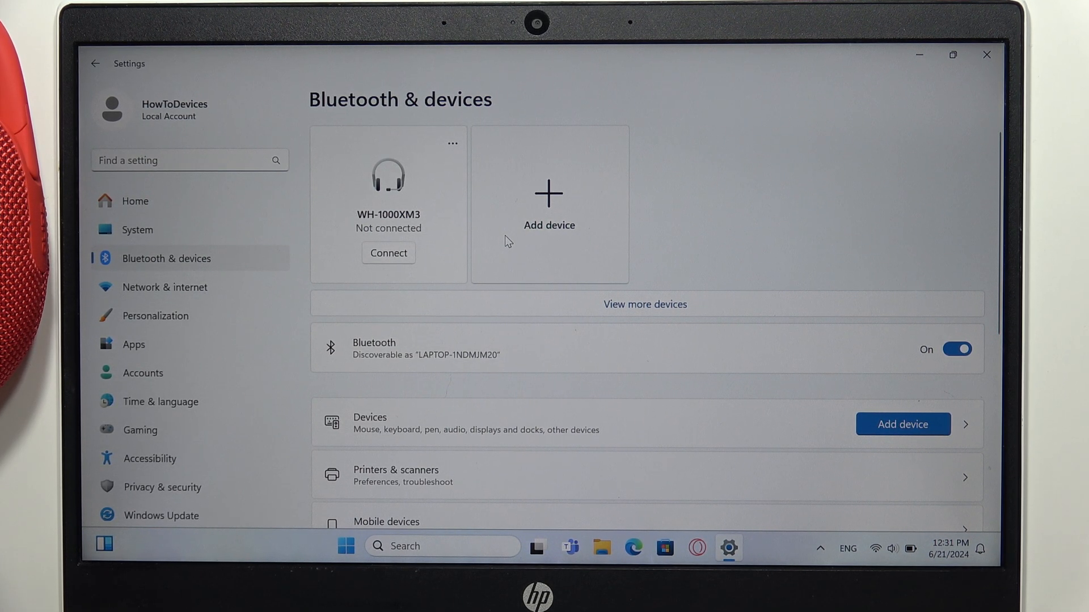
Add a Bluetooth device and pair the JBL Clip 5 speaker as connected audio.
click(548, 205)
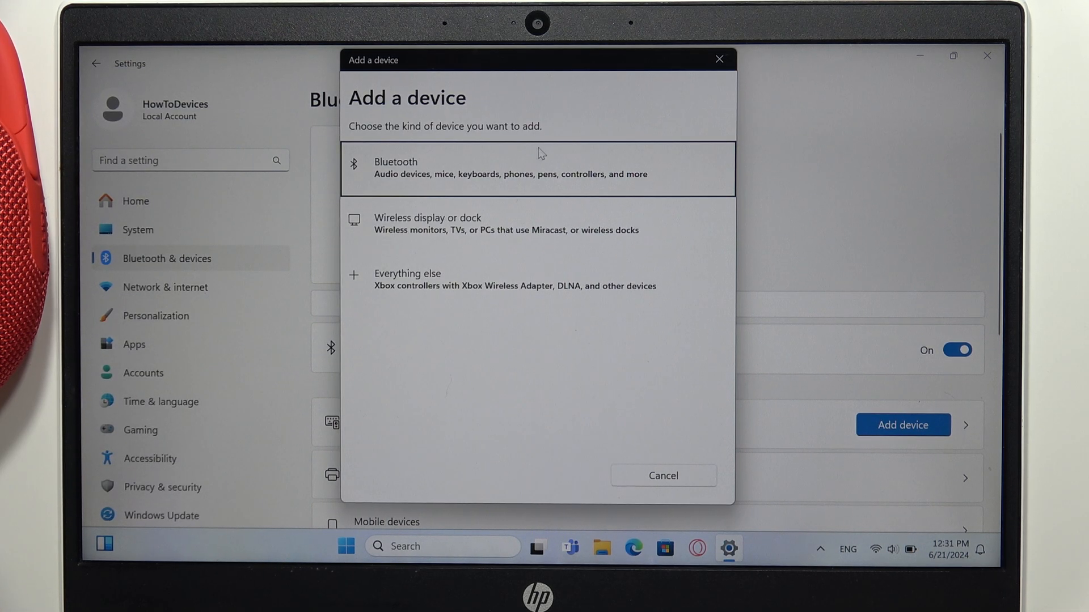
click(538, 169)
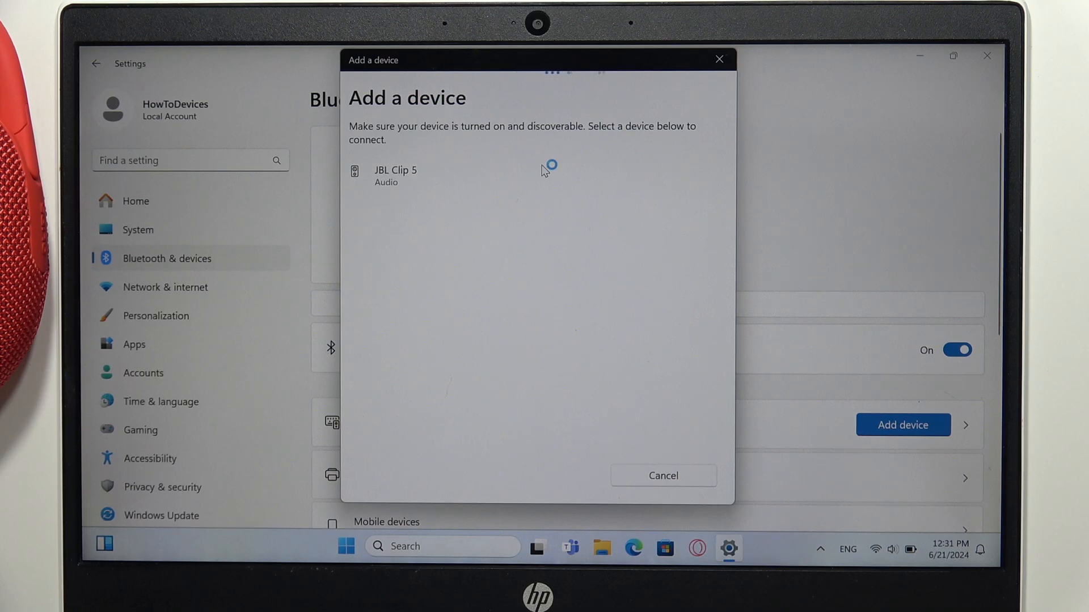
mouse_move(419, 193)
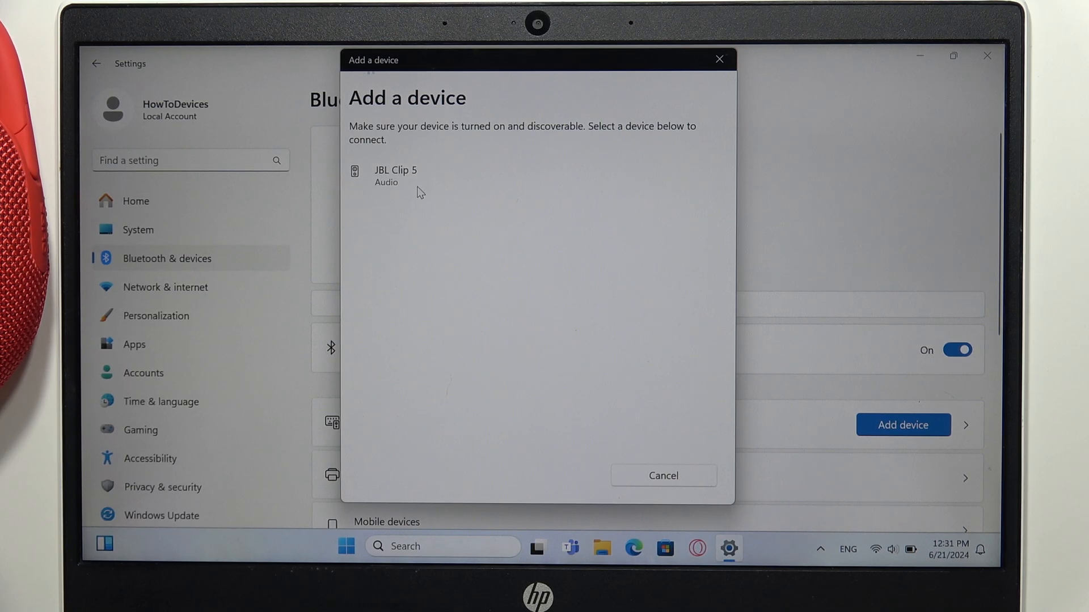
mouse_move(406, 196)
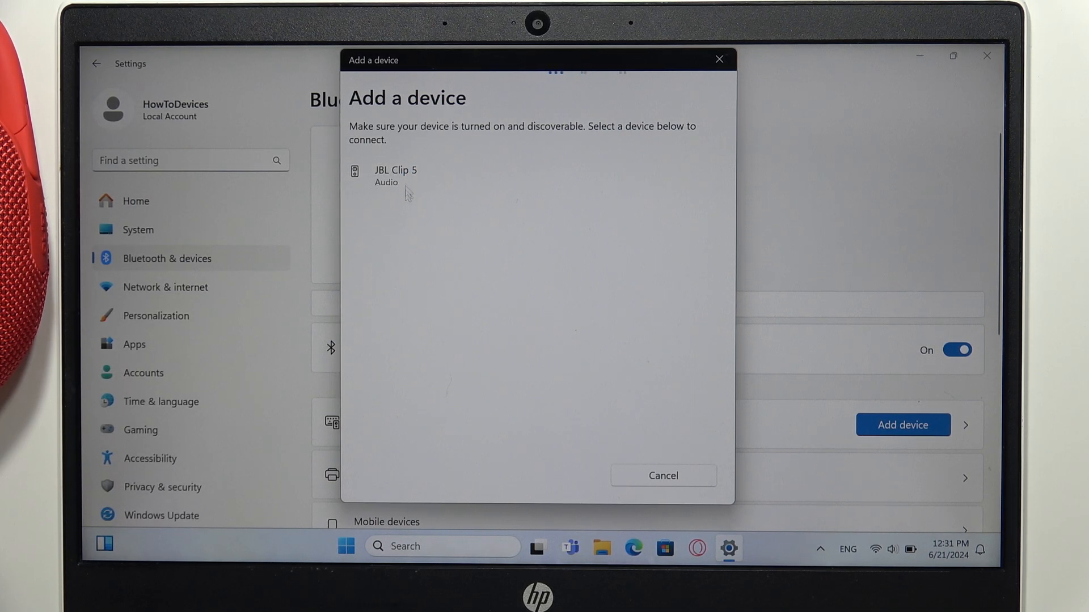
click(395, 176)
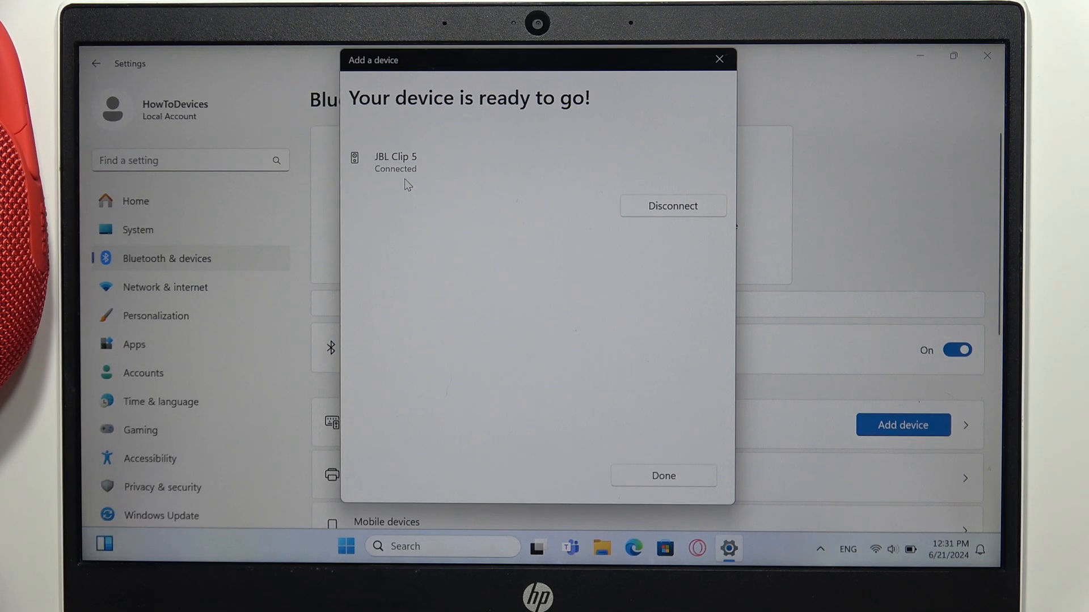
click(661, 475)
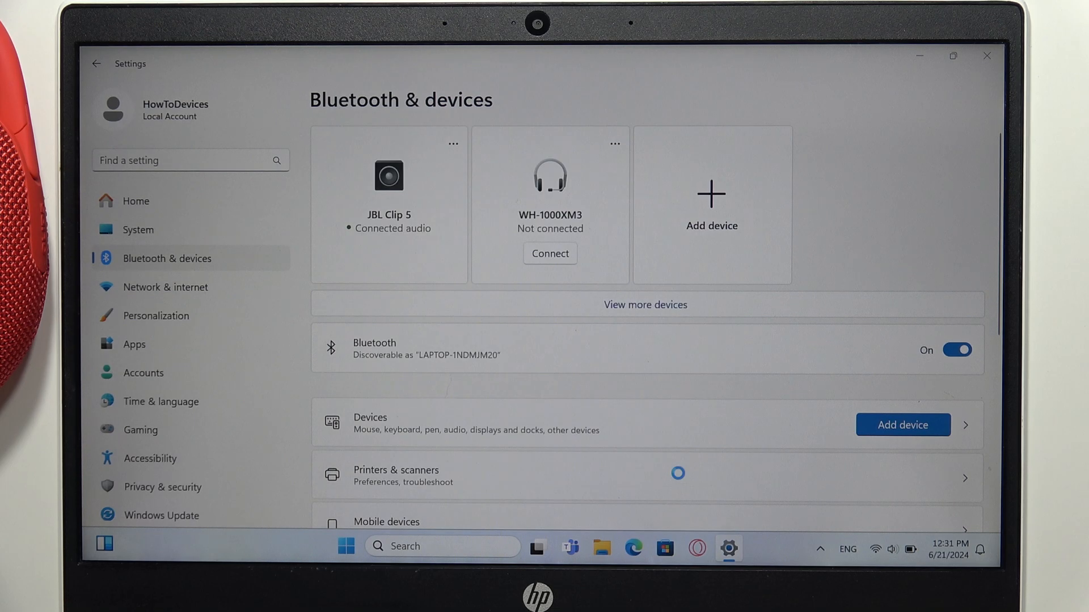